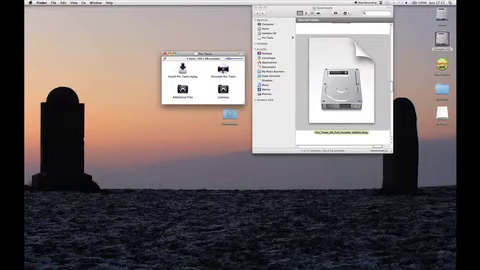
- Launch the Pro Tools Installer package from the mounted disk image
click(220, 74)
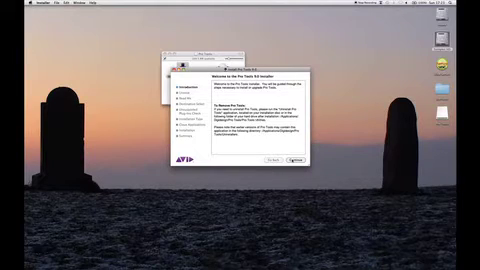
- Advance past the installer welcome screen toward the Installation Type pane
click(288, 164)
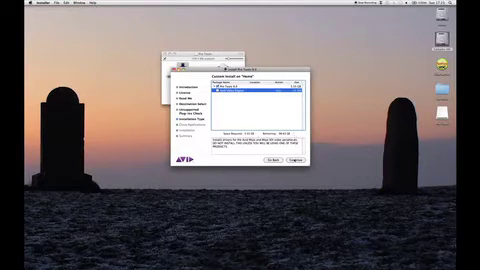
- Start the standard Pro Tools install and authorize it with the administrator password
click(300, 158)
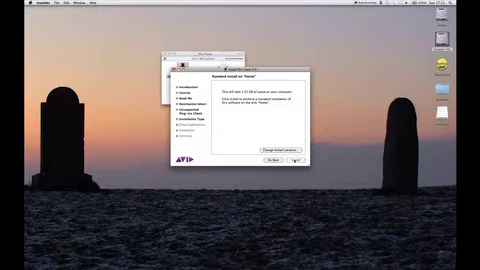
click(298, 158)
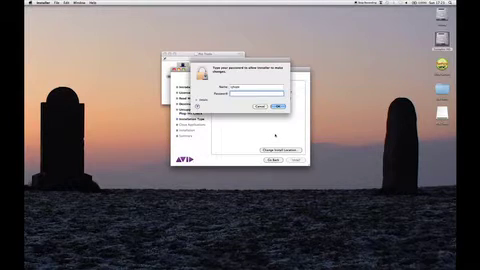
click(288, 104)
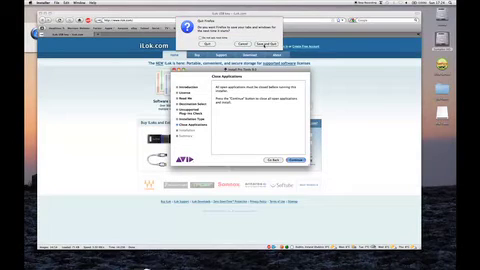
click(296, 154)
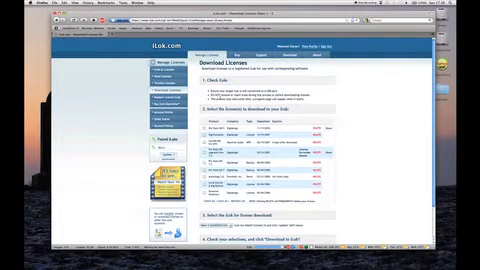
- Select the Pro Tools 9 authorization and download it to the connected iLok
scroll(down, 3)
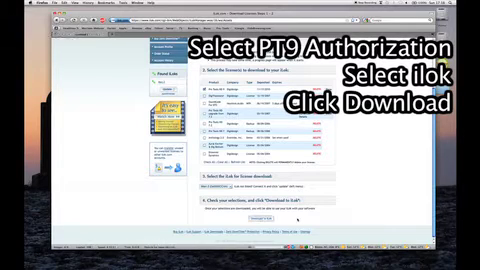
click(232, 212)
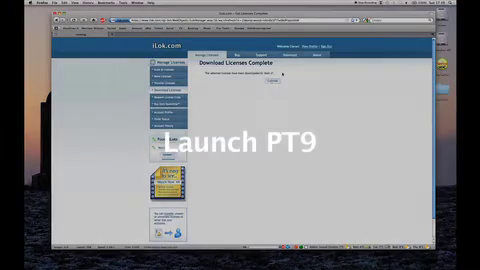
- Launch Pro Tools HD 9 from the Dock
click(240, 136)
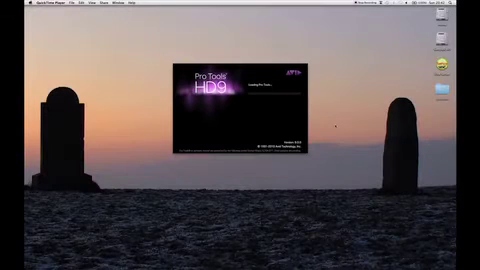